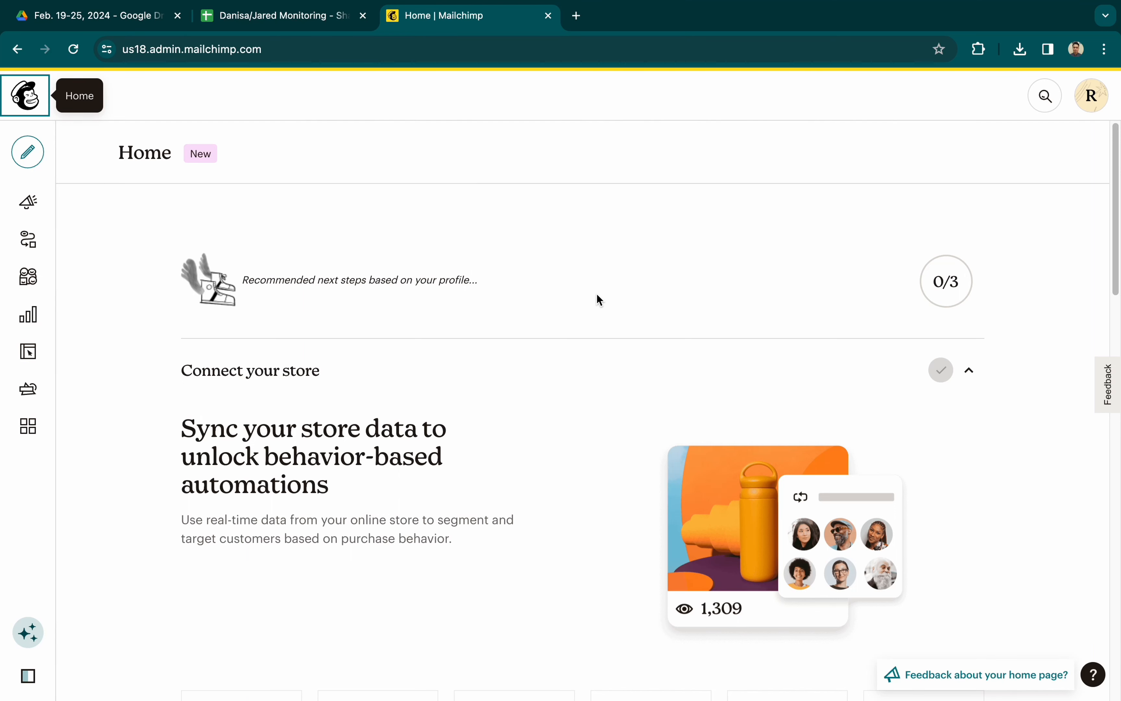
mouse_move(614, 322)
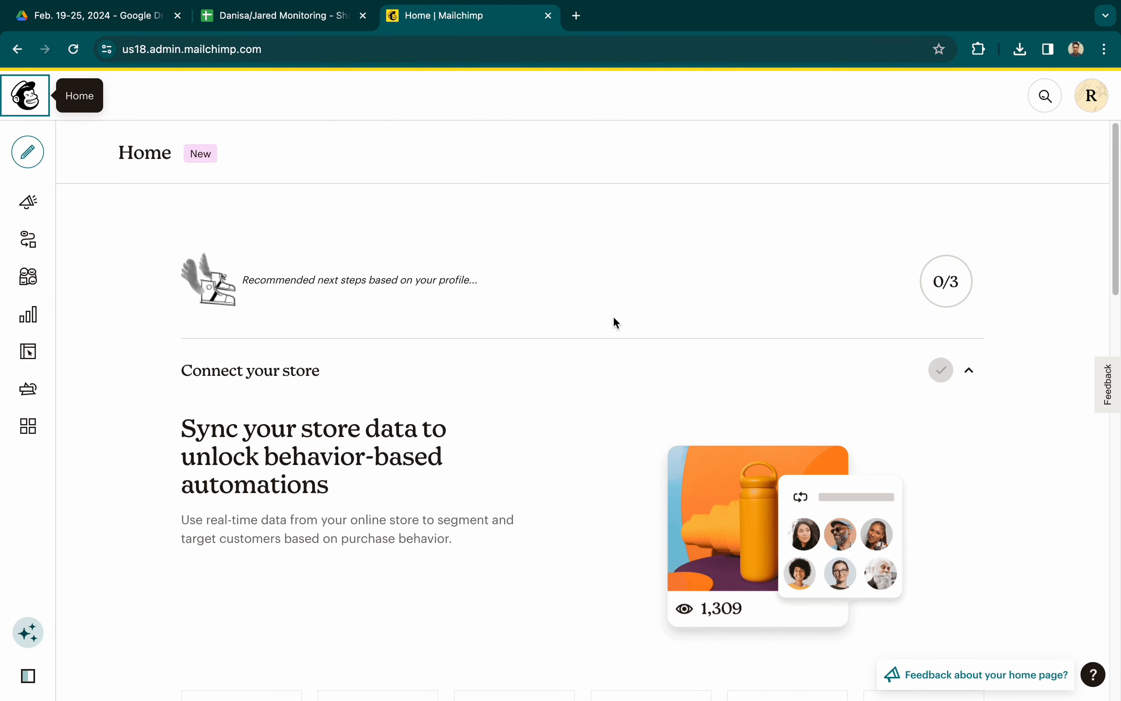
Go to Account & billing from the profile avatar menu in the top-right
scroll("down", 3)
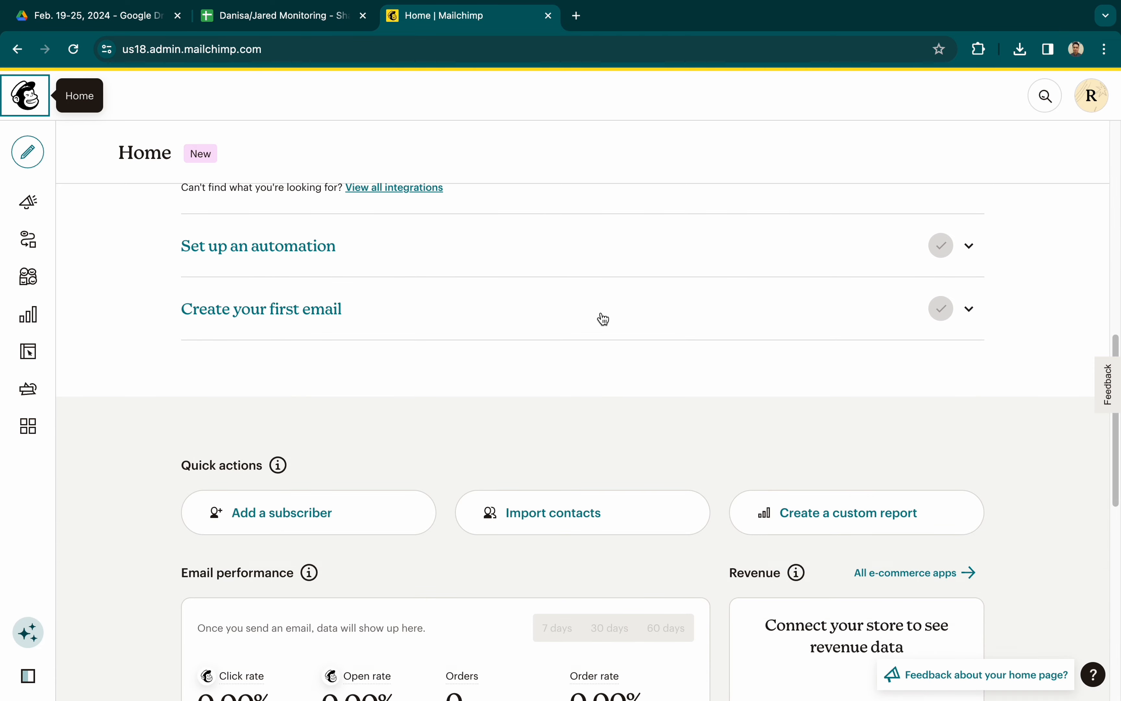
scroll("down", 3)
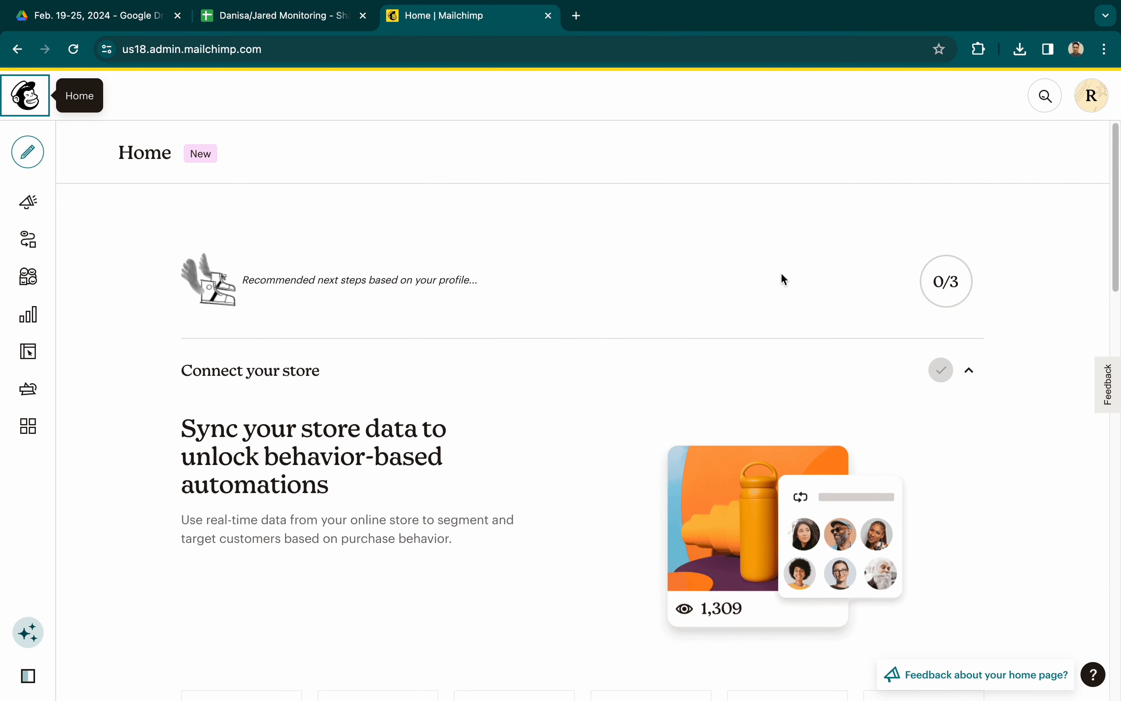
left_click(1091, 95)
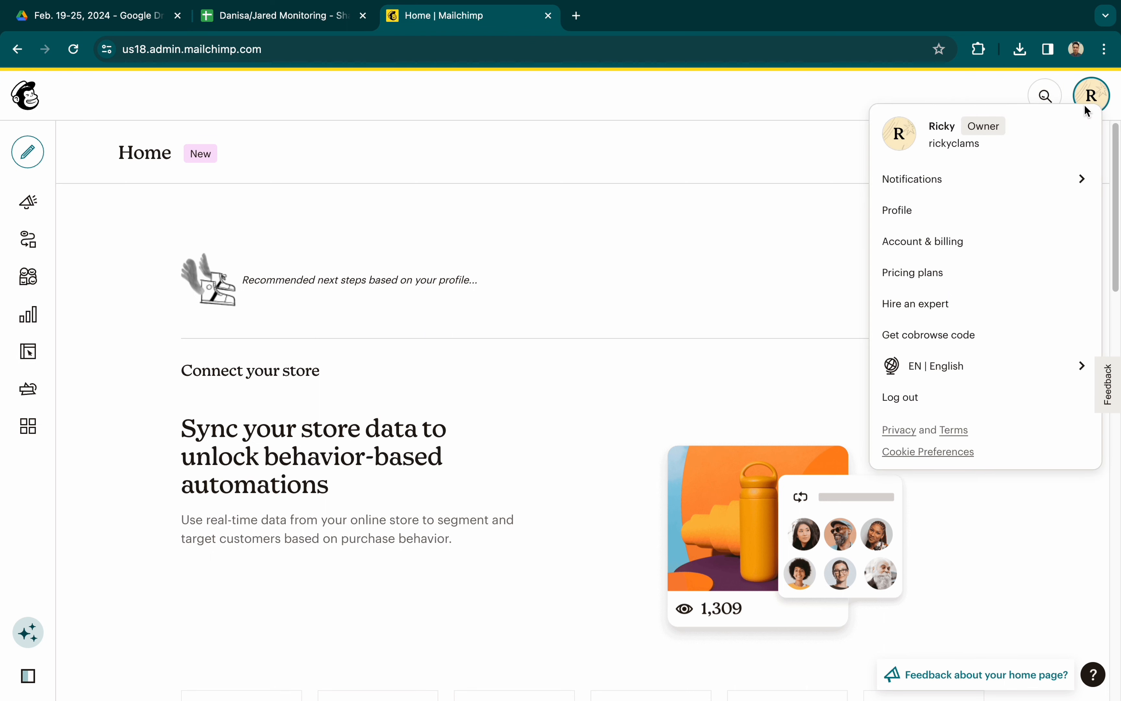
mouse_move(962, 173)
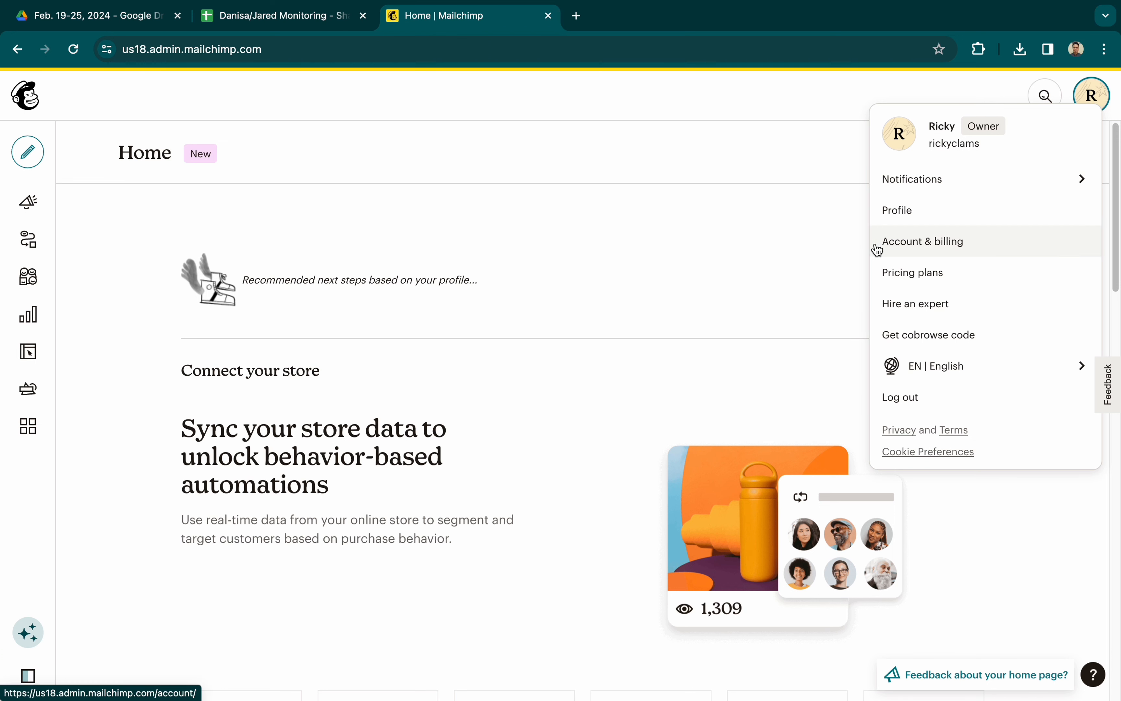
mouse_move(908, 252)
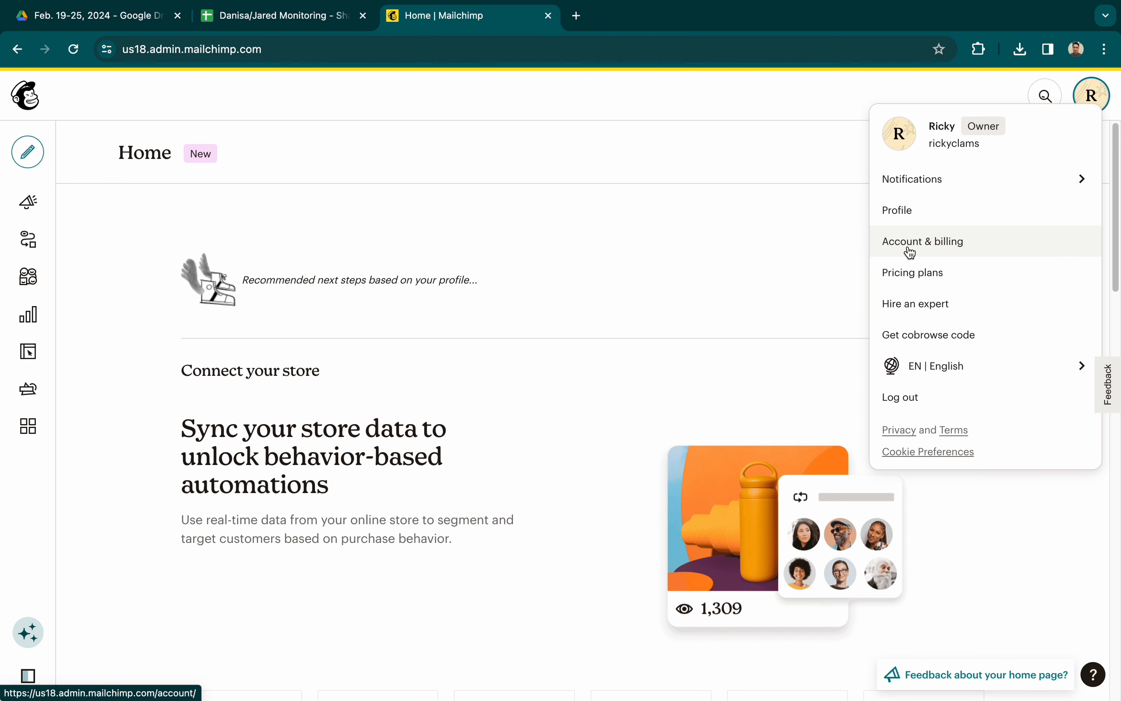
left_click(922, 241)
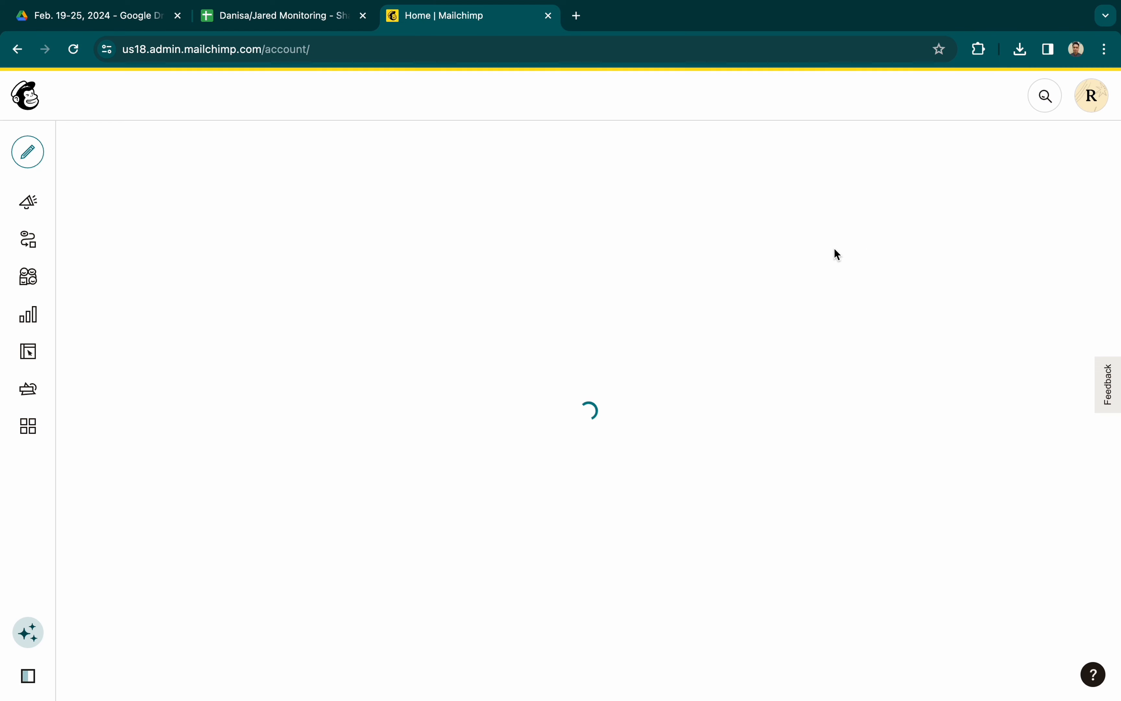
mouse_move(796, 272)
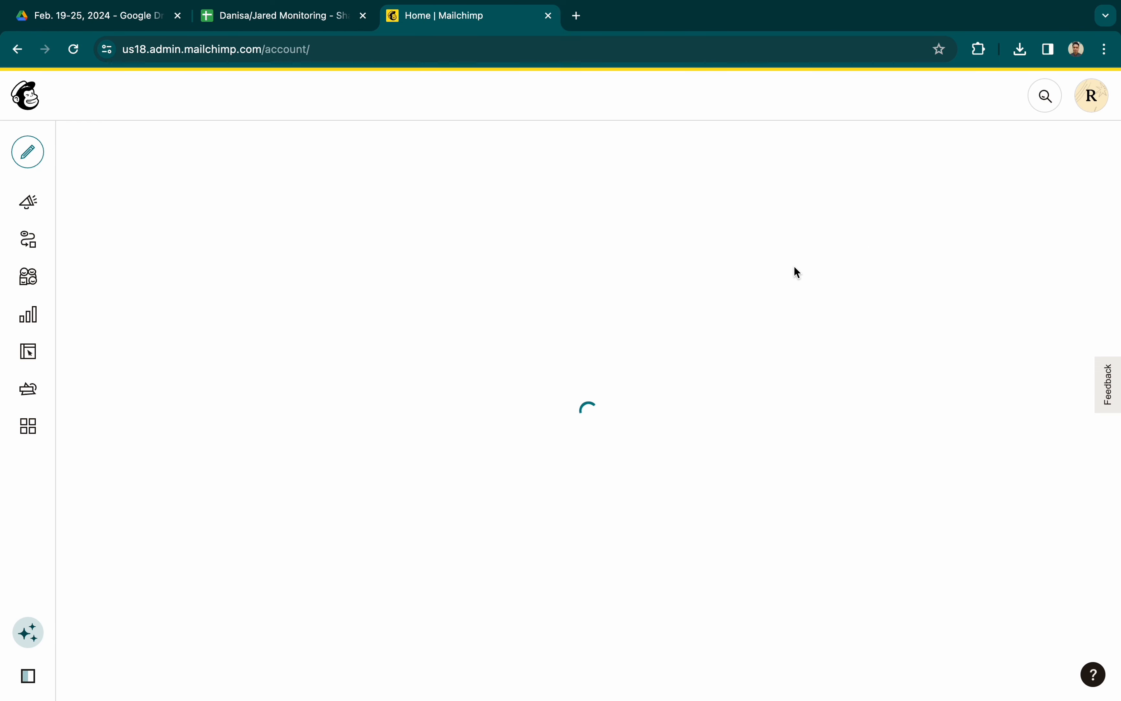
mouse_move(759, 240)
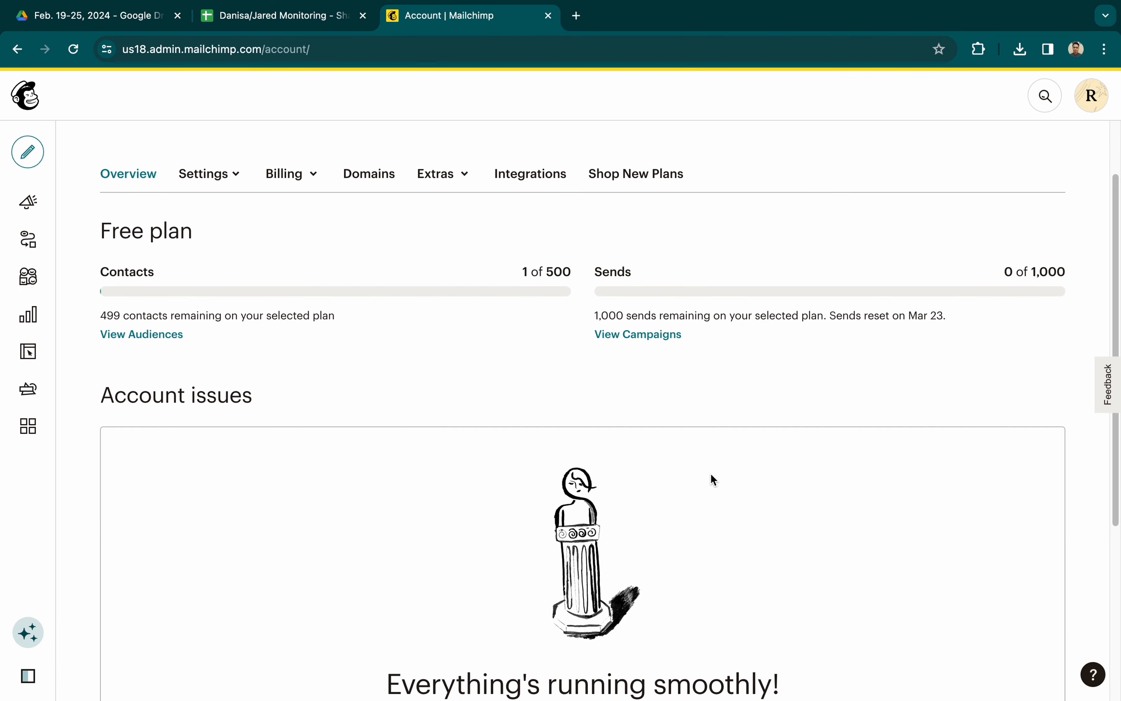
Go to API keys under the Extras menu and start Create A Key
left_click(439, 173)
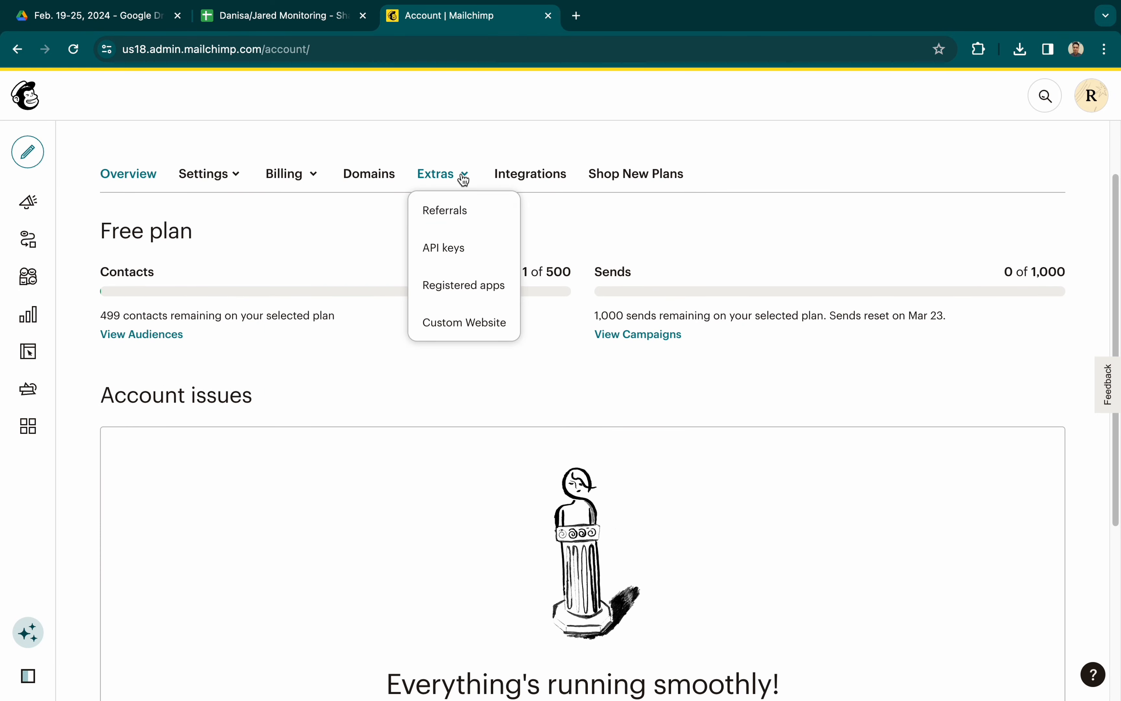
left_click(442, 247)
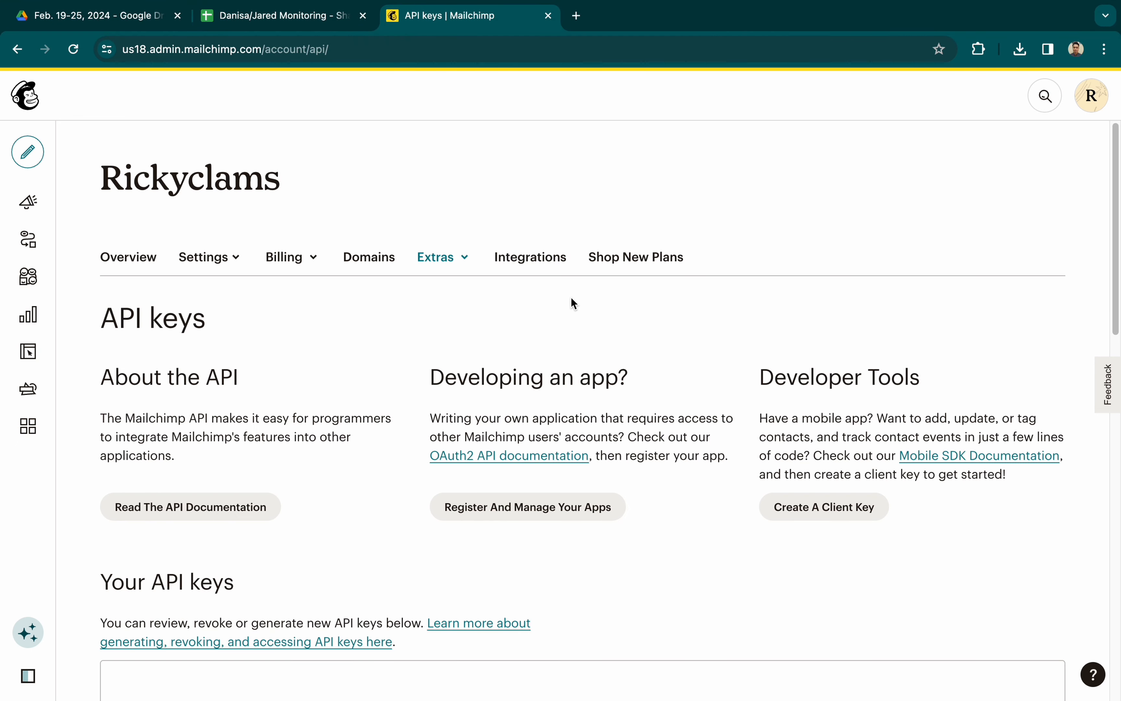
scroll("down", 3)
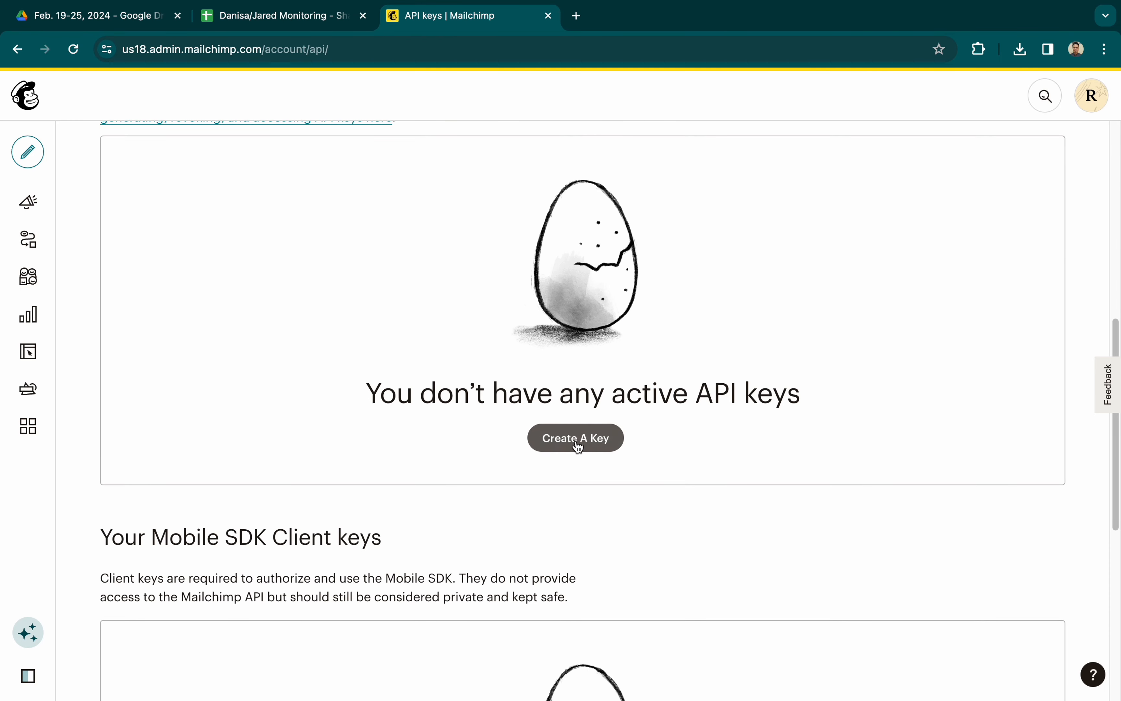
mouse_move(575, 438)
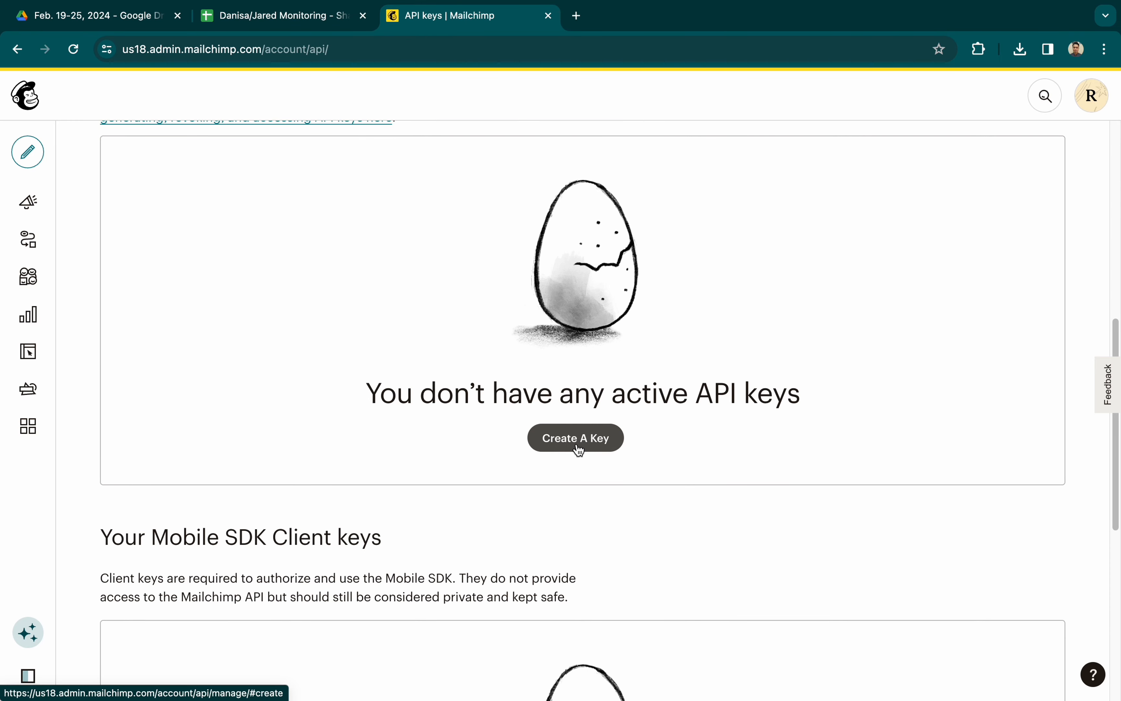
left_click(574, 436)
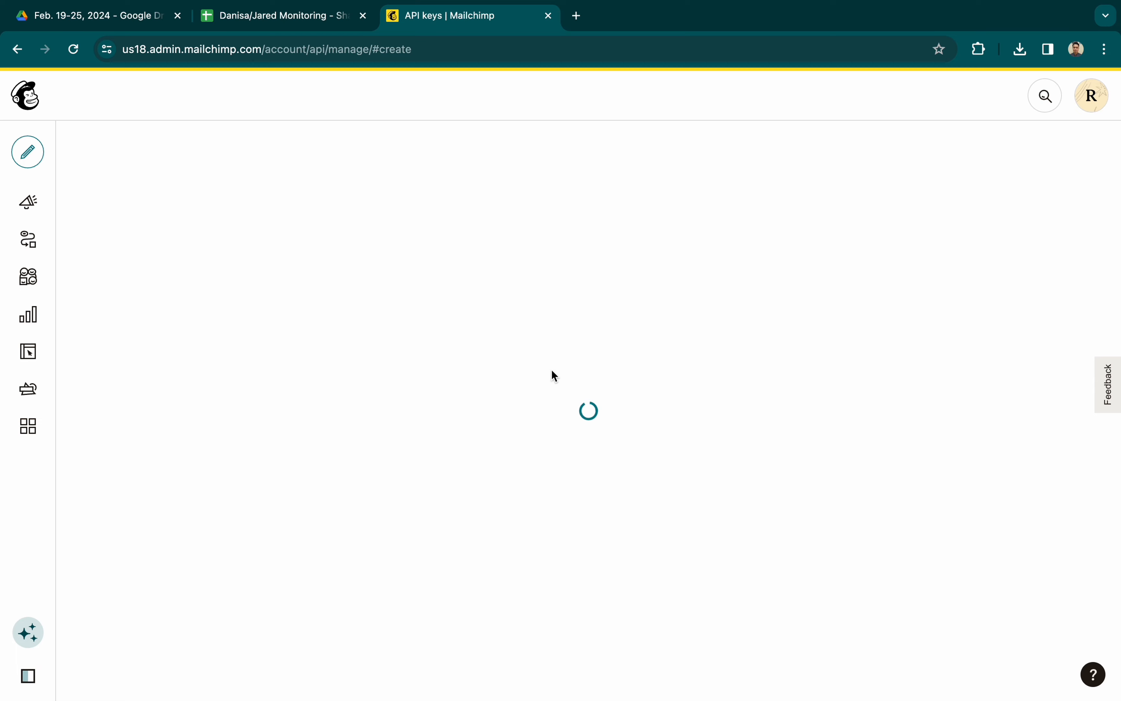